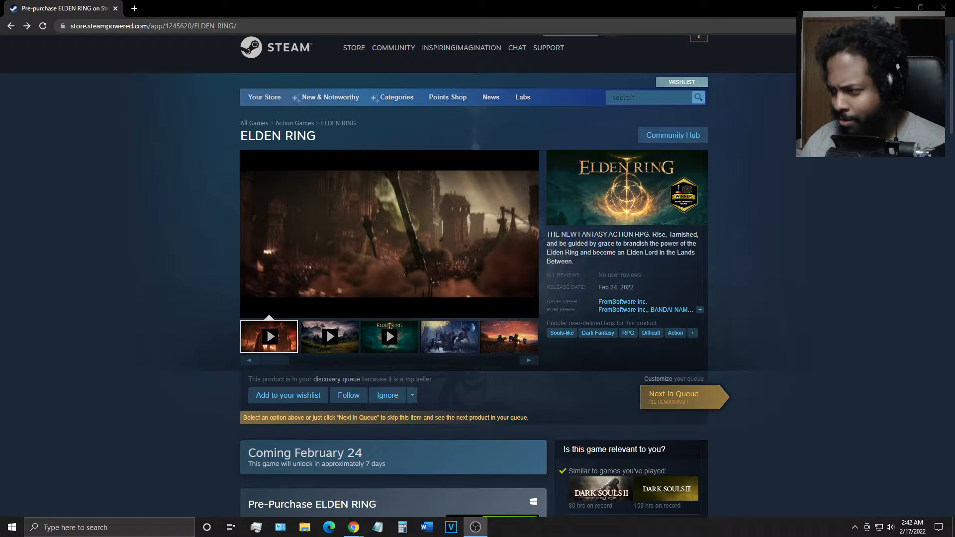
Add the standard ELDEN RING pre-purchase ($59.99) to the shopping cart
scroll("down", 3)
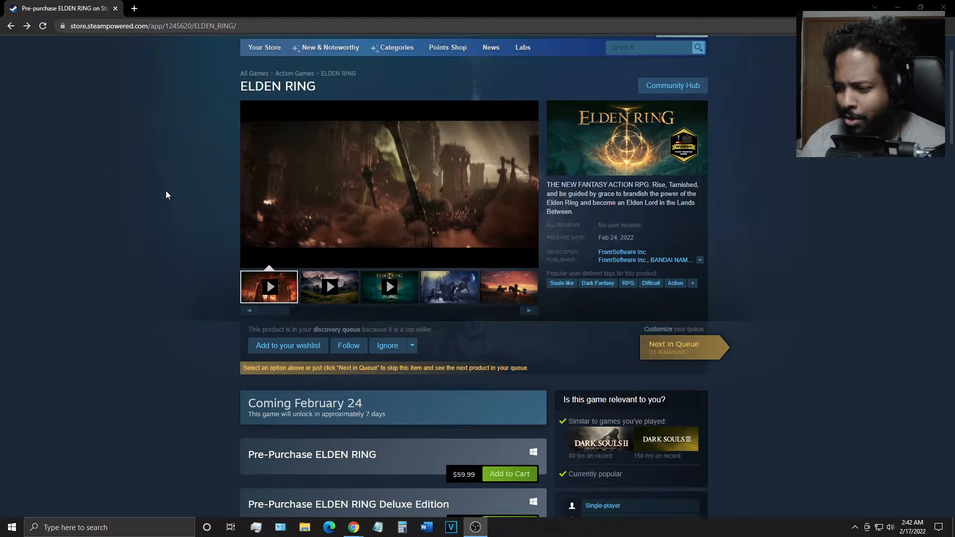
scroll("down", 3)
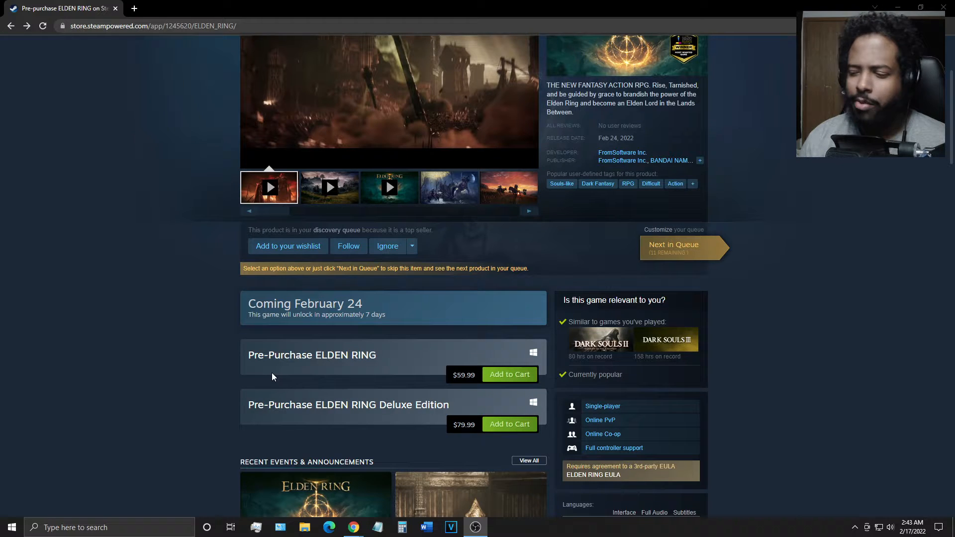
mouse_move(509, 378)
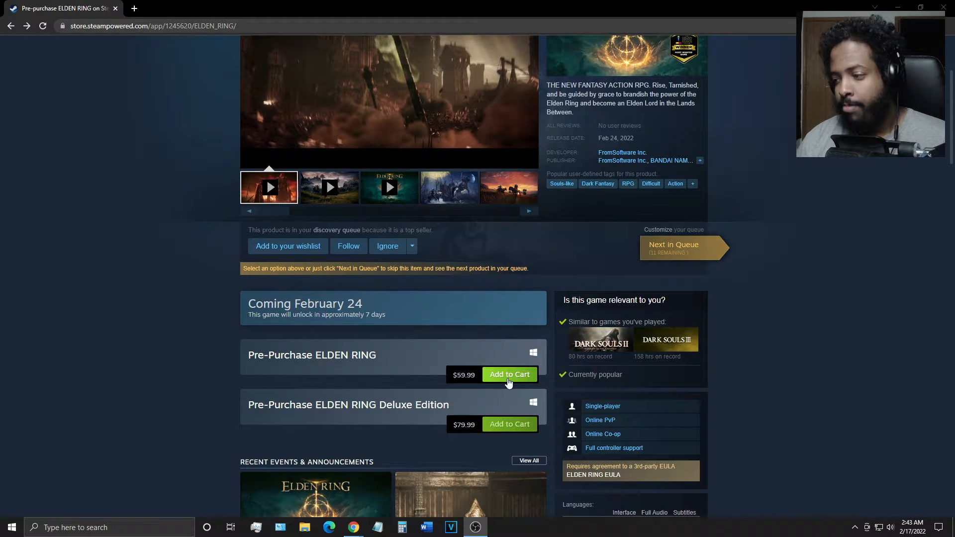
mouse_move(476, 385)
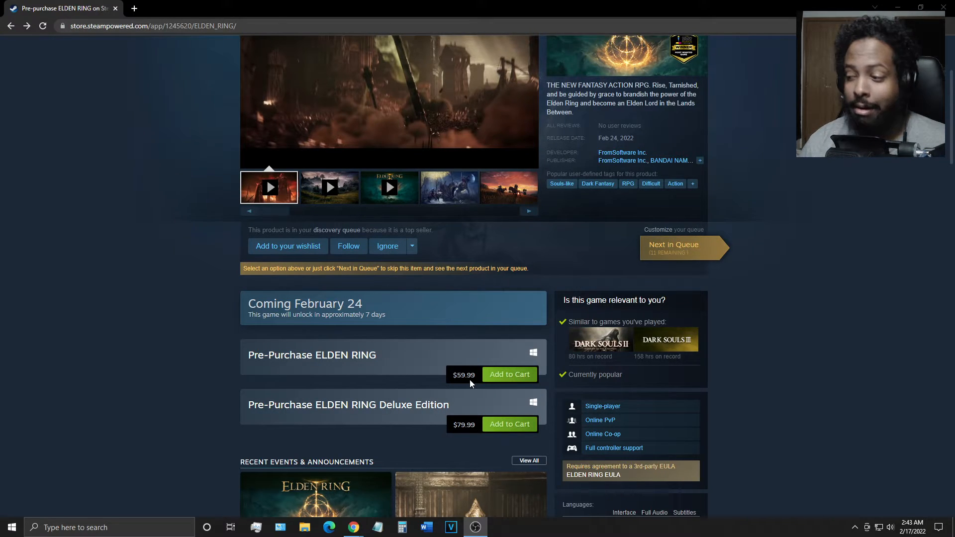
left_click(509, 375)
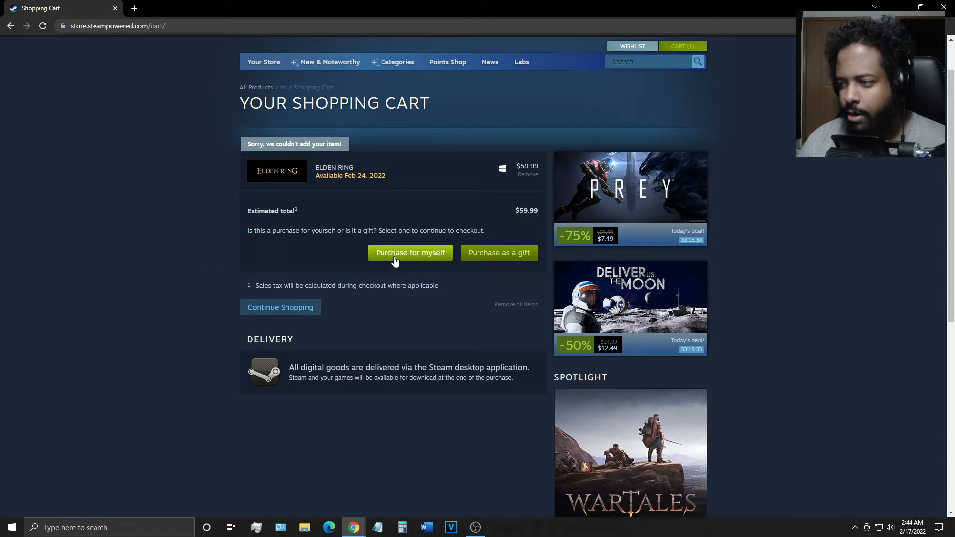
mouse_move(177, 277)
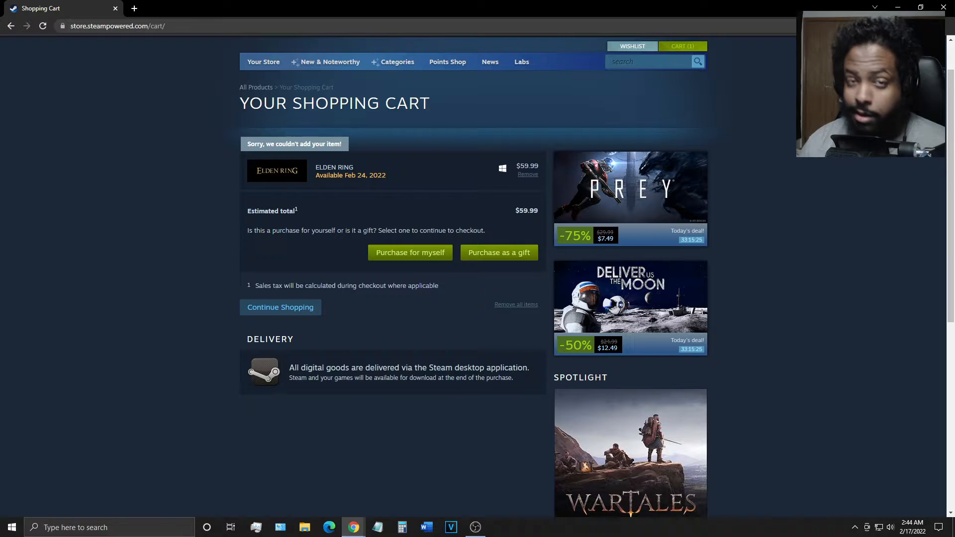
Check out the cart as a purchase for myself, reaching the $64.35 receipt
left_click(409, 252)
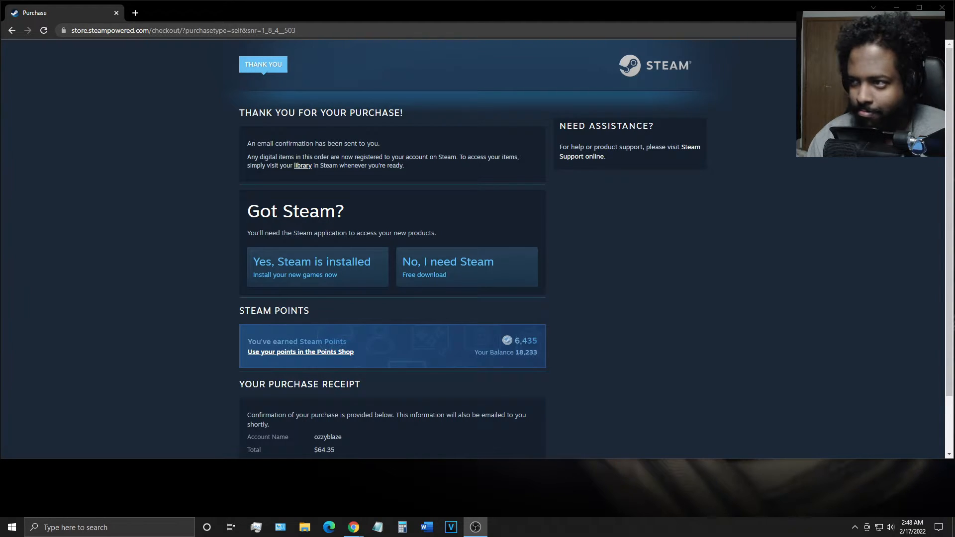
mouse_move(110, 380)
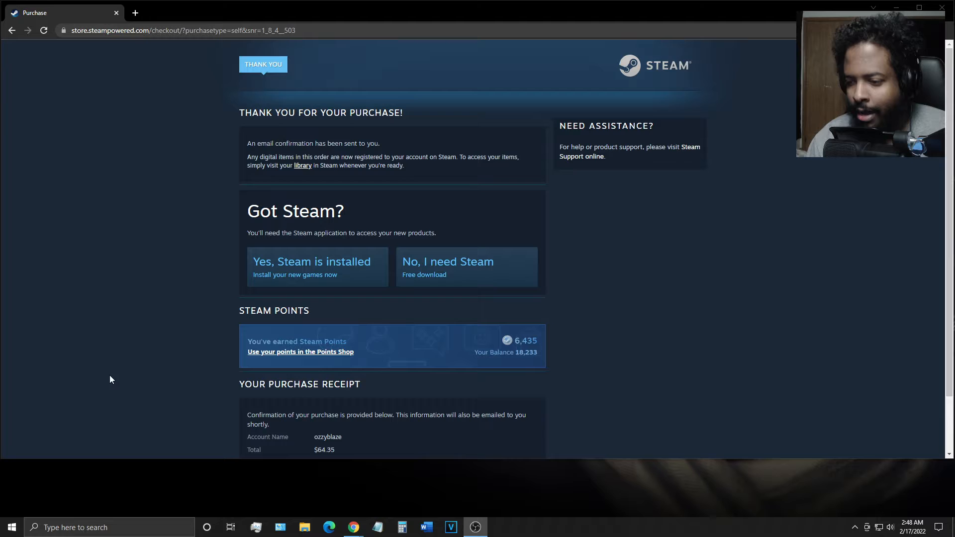
mouse_move(253, 460)
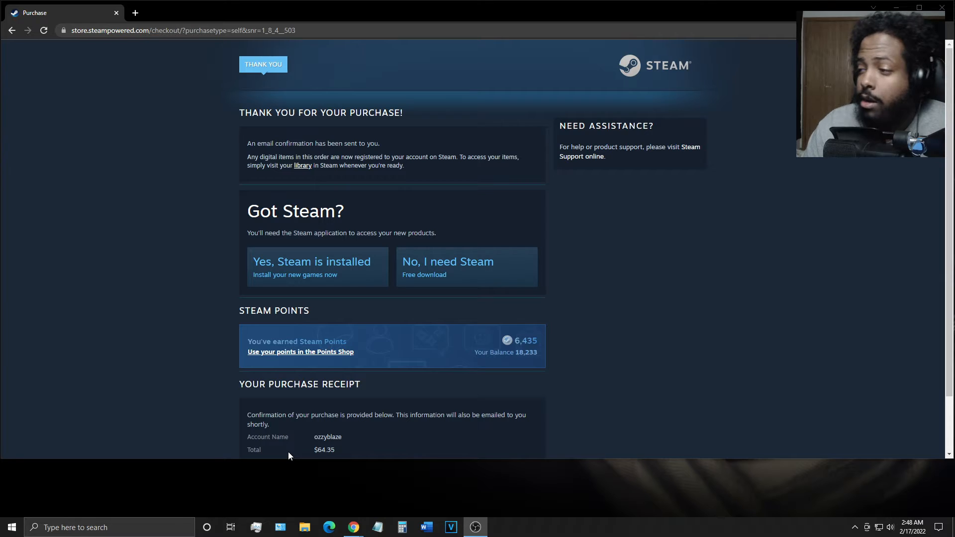
mouse_move(232, 420)
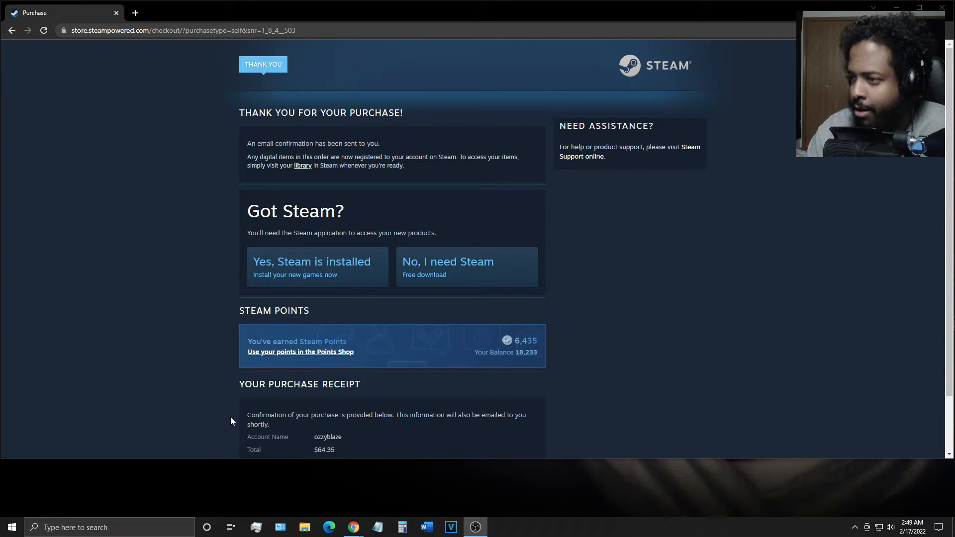
mouse_move(265, 289)
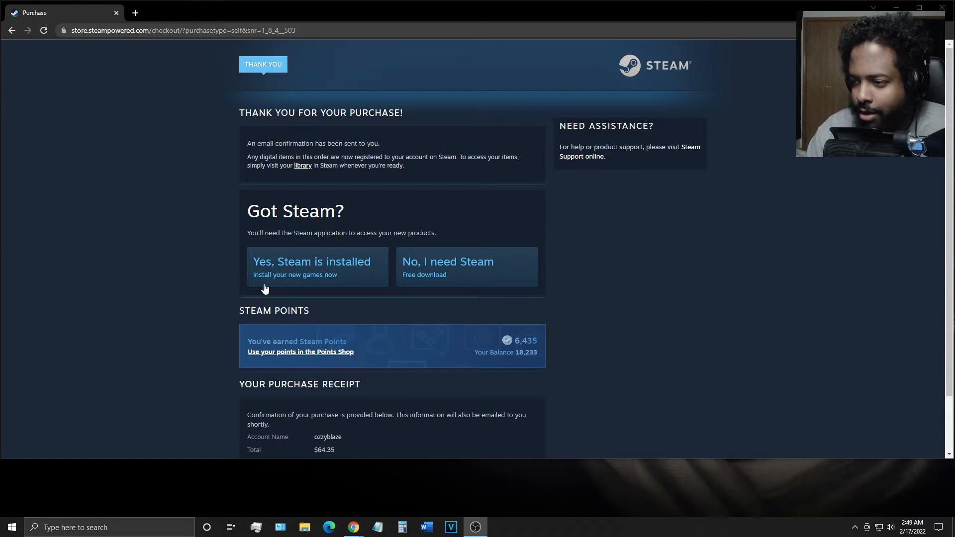
Confirm Steam is installed and leave the store for the desktop
left_click(311, 267)
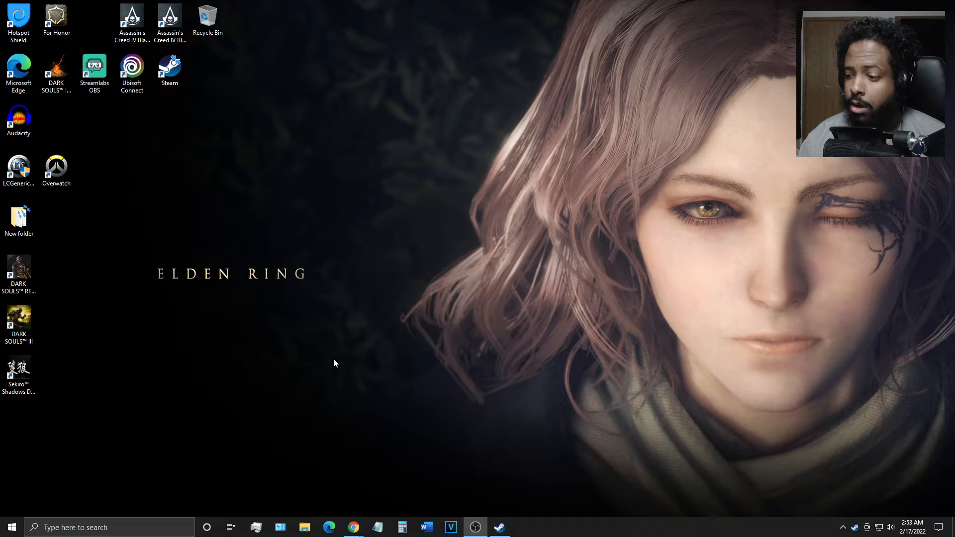
Bring up the Steam client's Library home from the taskbar
left_click(499, 527)
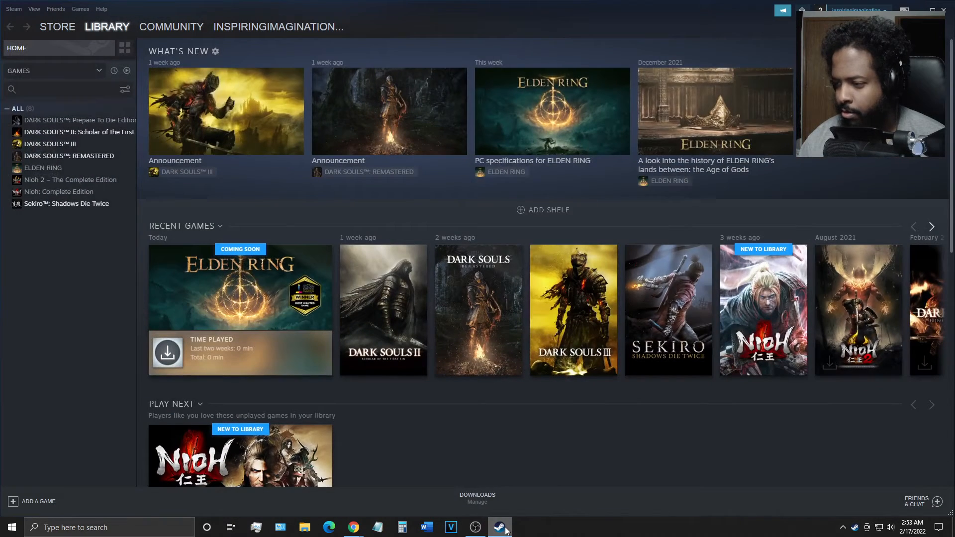
mouse_move(511, 462)
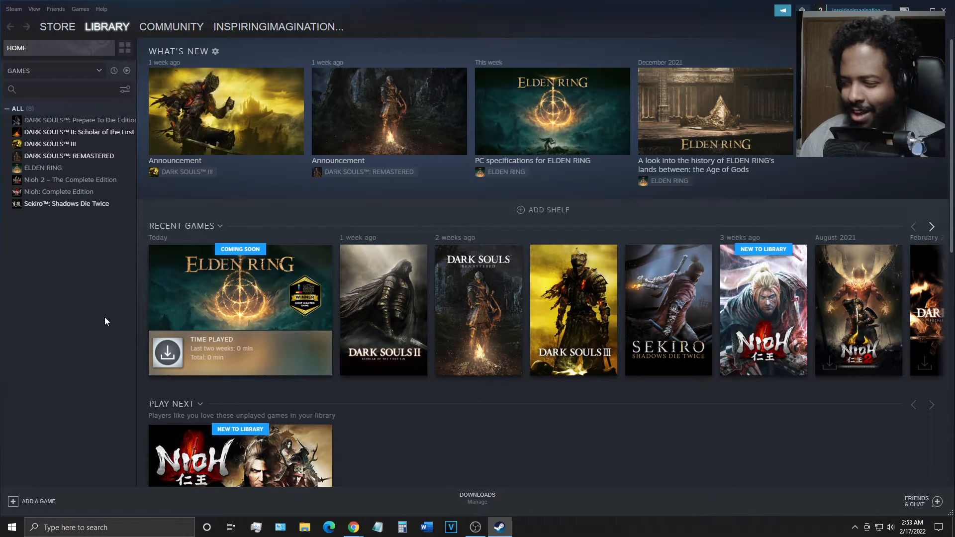
View ELDEN RING's page (Coming Feb 24, 2022), then Dark Souls II's library page
left_click(43, 167)
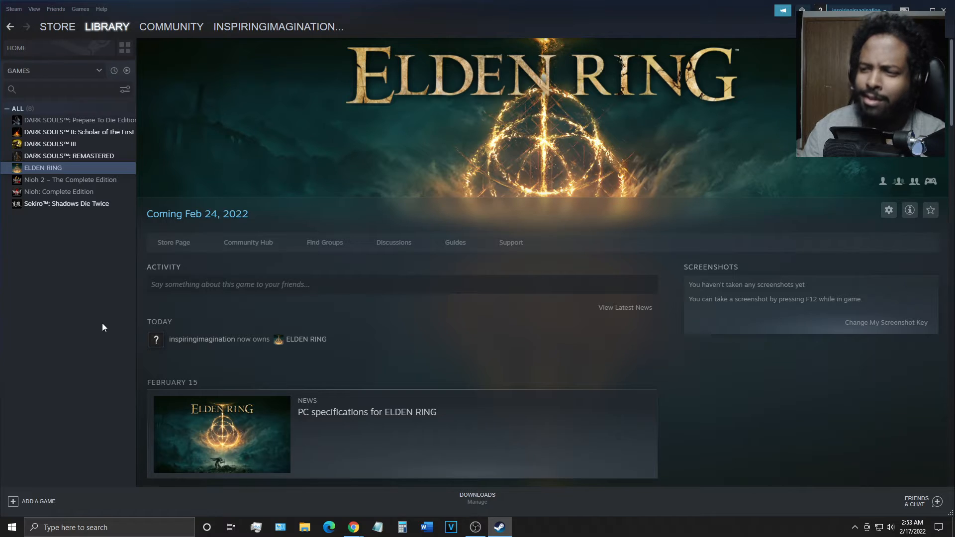
mouse_move(569, 322)
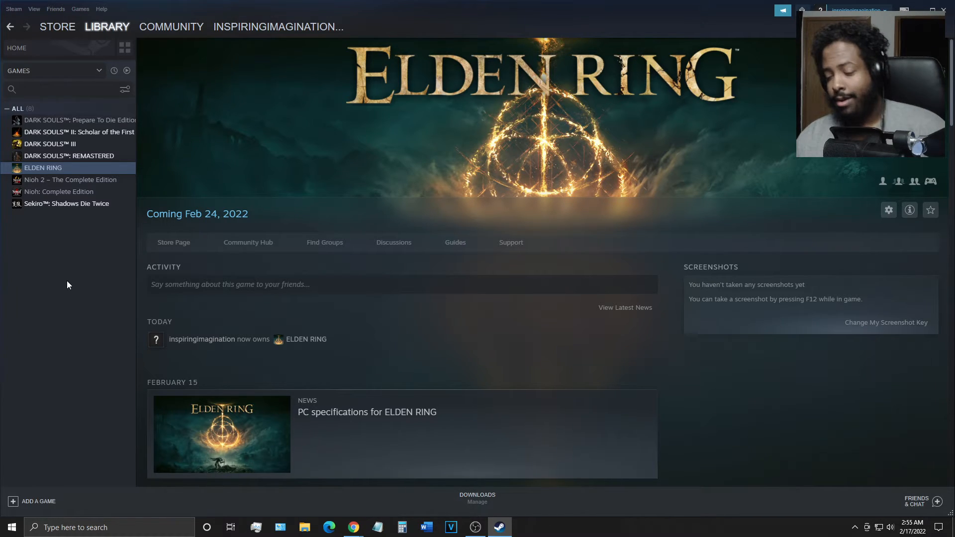
mouse_move(77, 160)
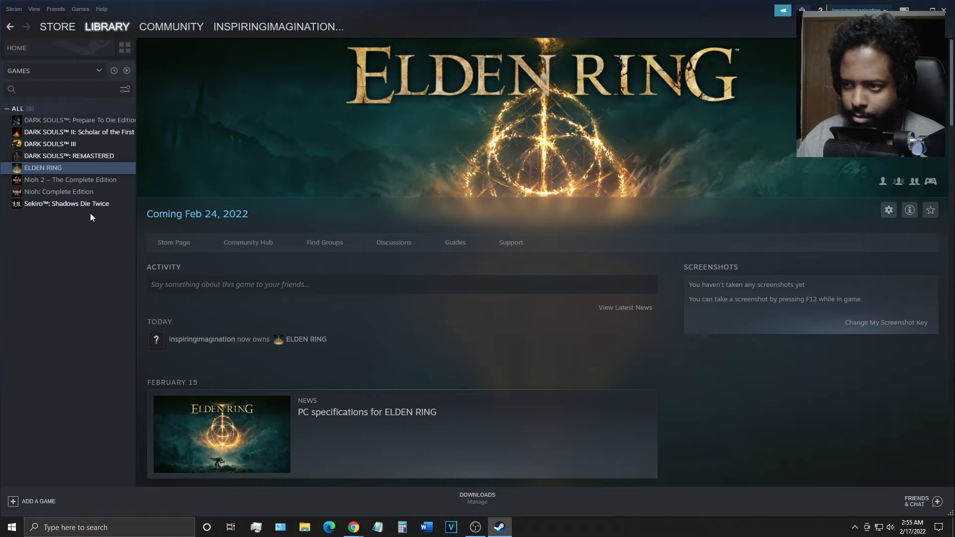
left_click(77, 131)
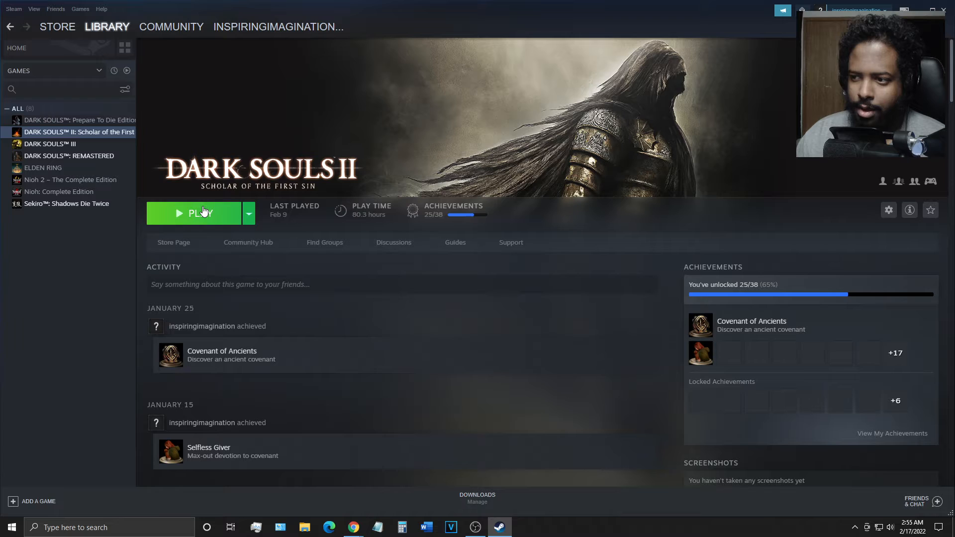
Launch Dark Souls II: Scholar of the First Sin from its library page
left_click(195, 213)
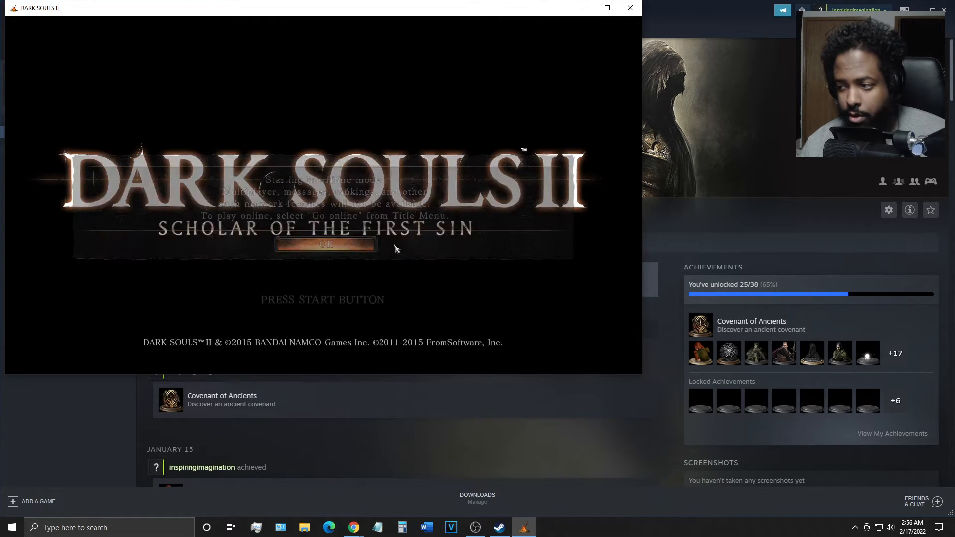
Acknowledge the startup notice and end the Dark Souls II launch test
left_click(325, 244)
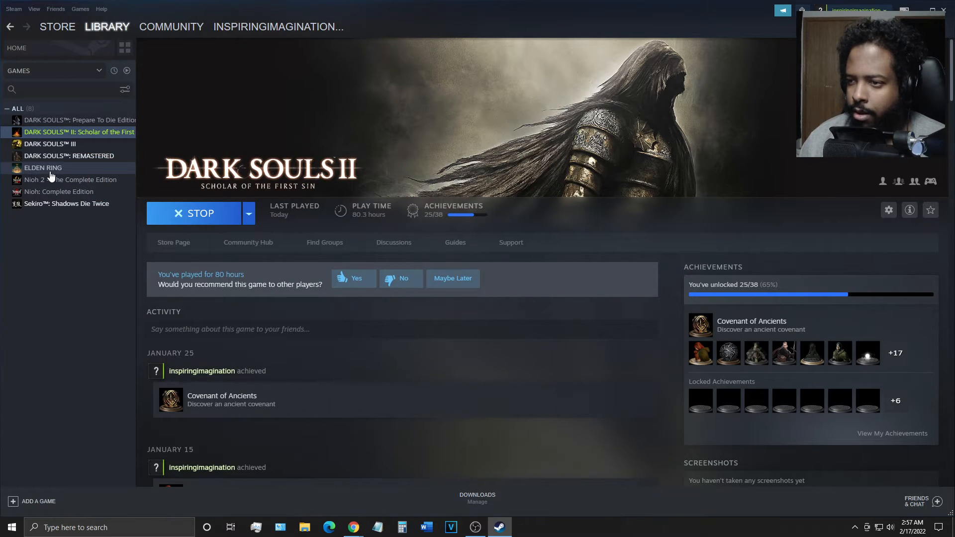
Return to ELDEN RING's library page, still listed as Coming Feb 24, 2022
left_click(43, 168)
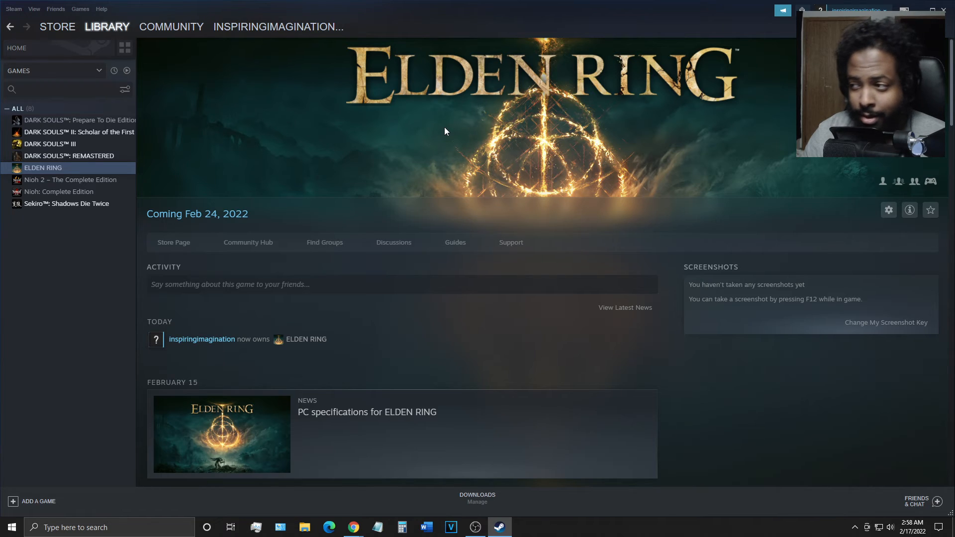
mouse_move(473, 135)
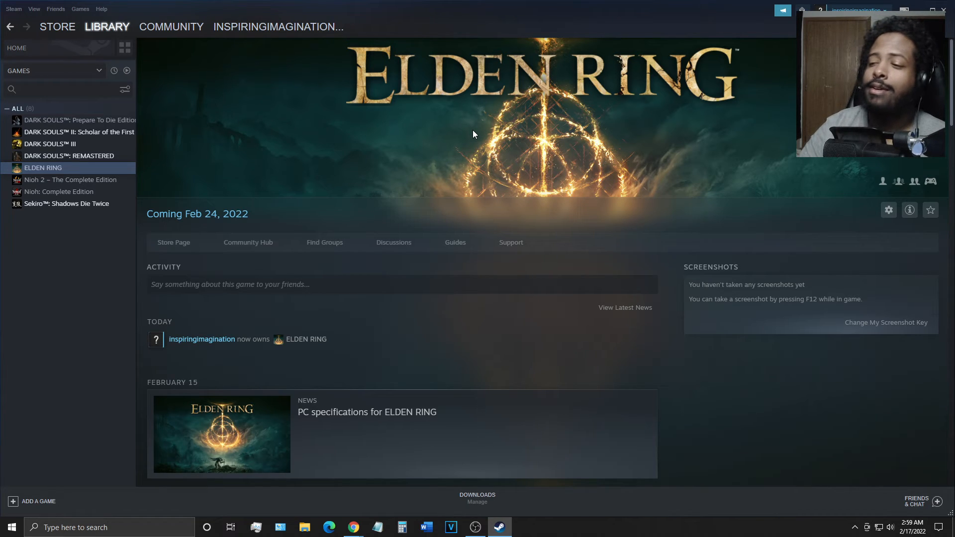